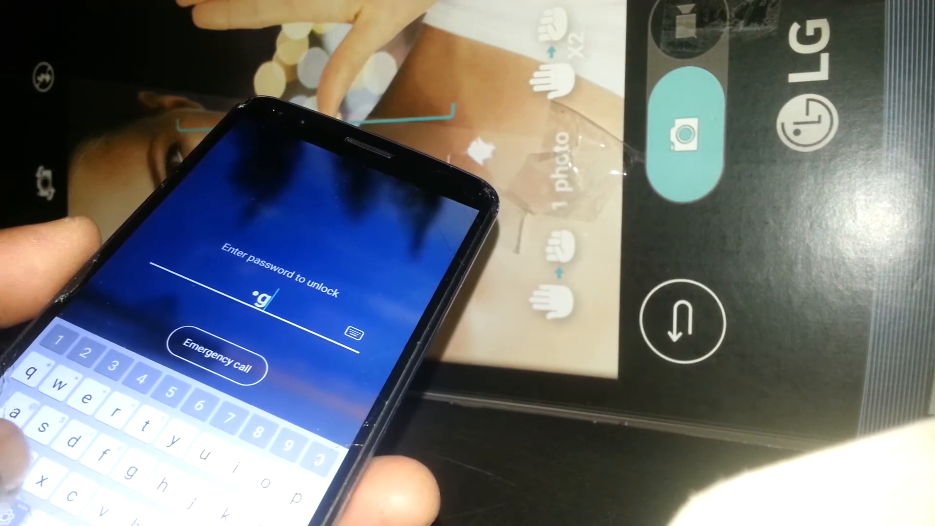
# Unlock the phone by entering the device password on the lock screen.
pyautogui.write('1')
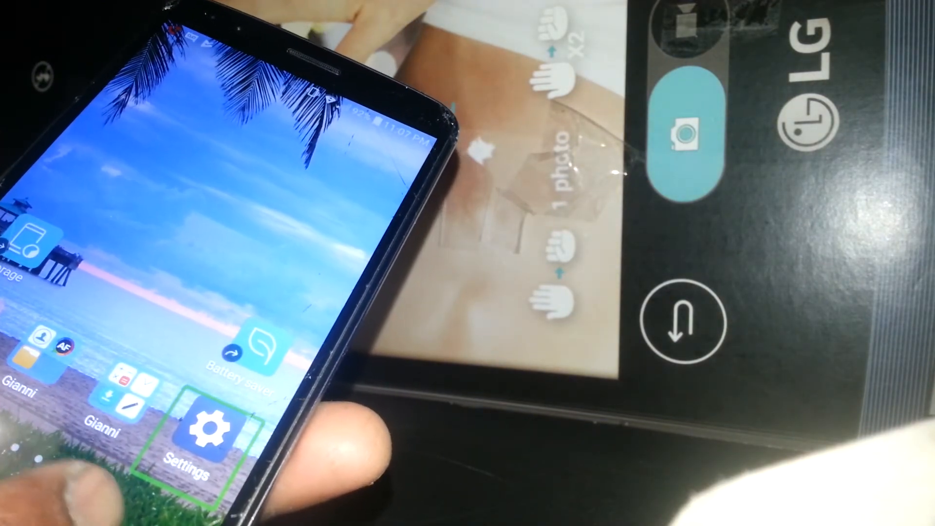
# Go into Settings and scroll down the list to reach the Accessibility entry.
pyautogui.click(201, 429)
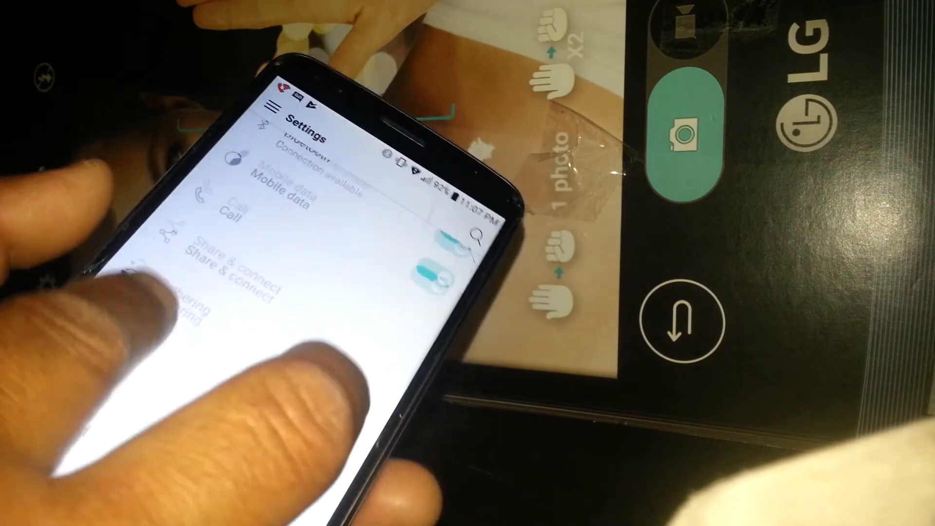
pyautogui.scroll(-3)
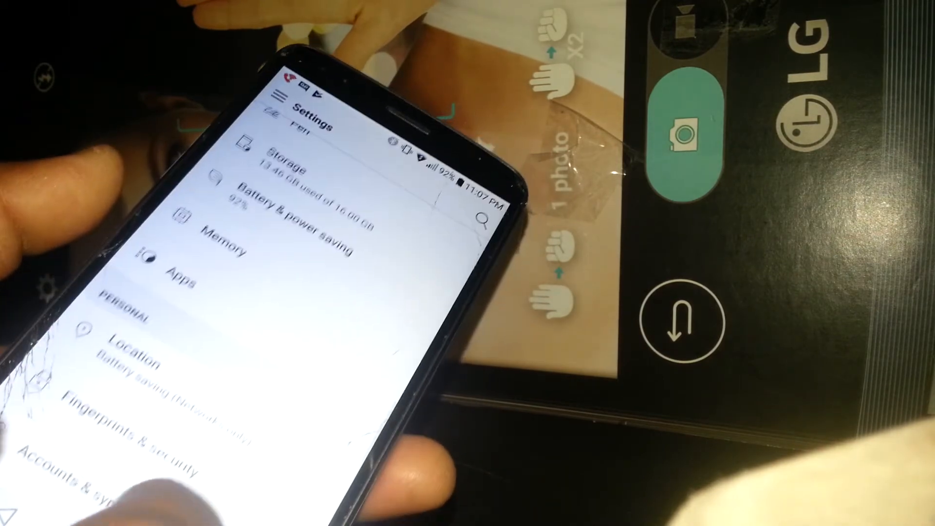
pyautogui.scroll(-3)
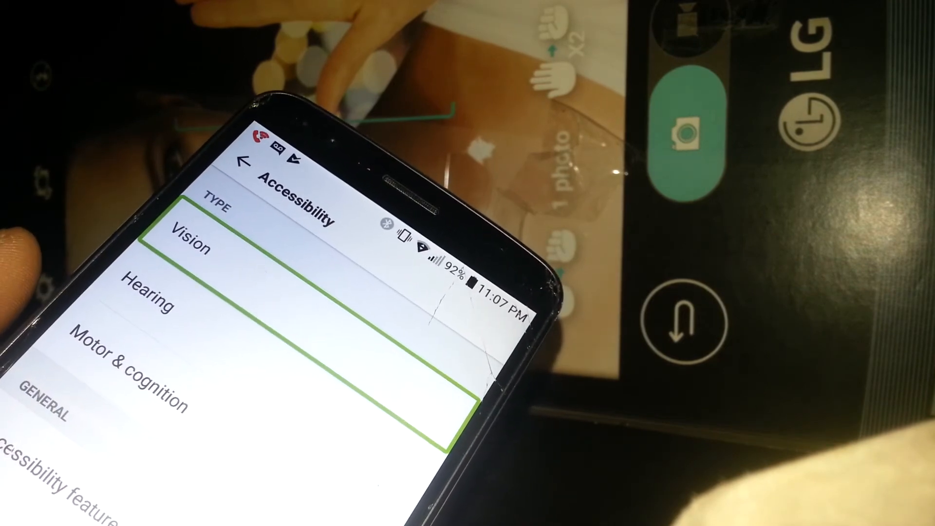
# Switch the TalkBack toggle off under Vision, bringing up the turn-off confirmation.
pyautogui.click(191, 248)
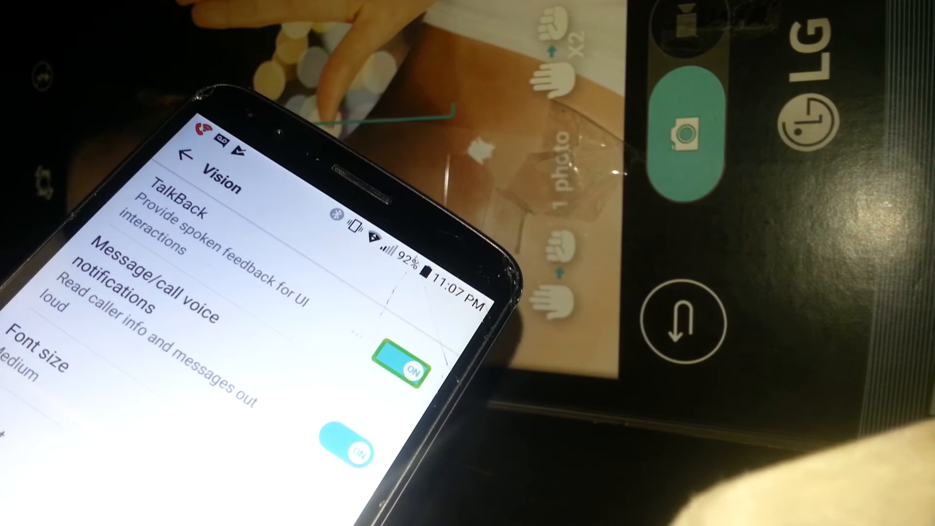
pyautogui.click(407, 366)
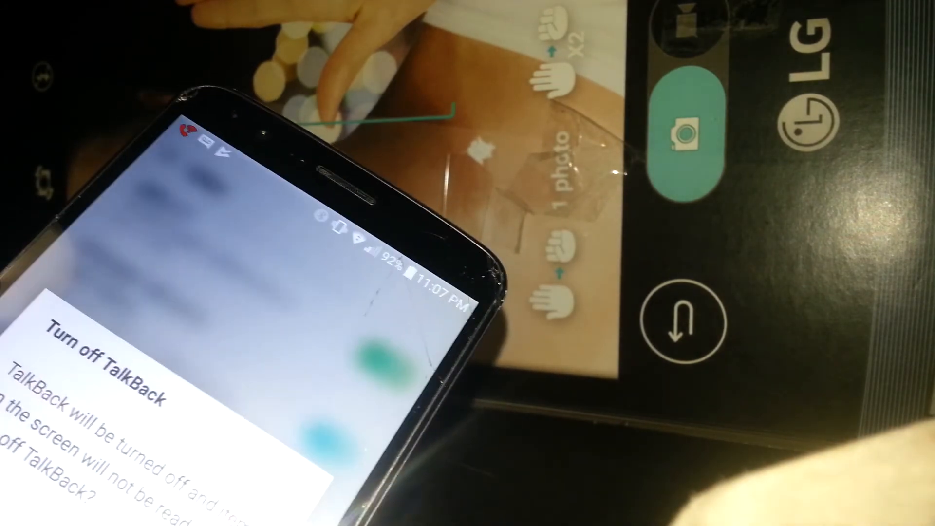